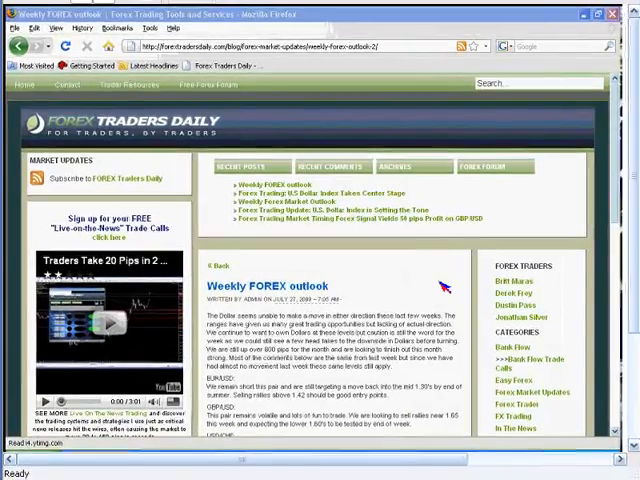
# - Scroll the Weekly FOREX outlook post down to the USD pair commentary
pyautogui.scroll(-3)
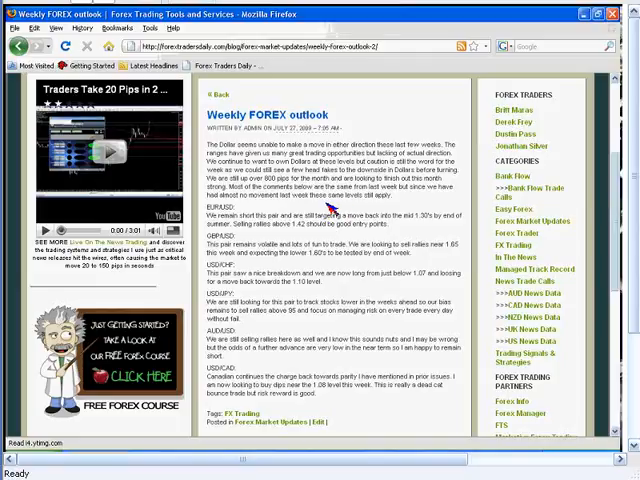
pyautogui.moveTo(332, 205)
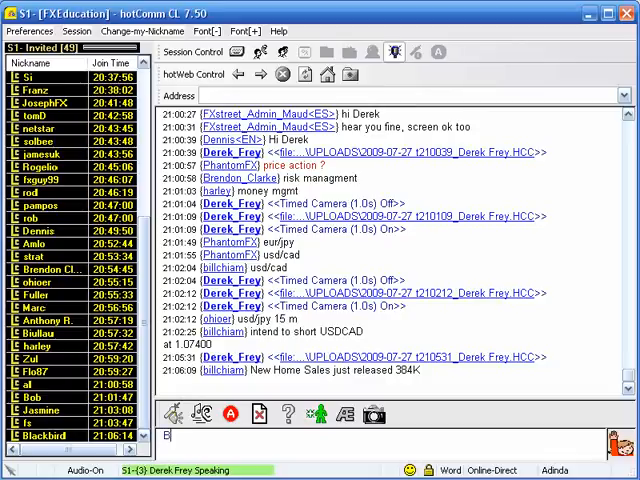
# - Send "Black cam" in the FXEducation chat
pyautogui.write('lack cam')
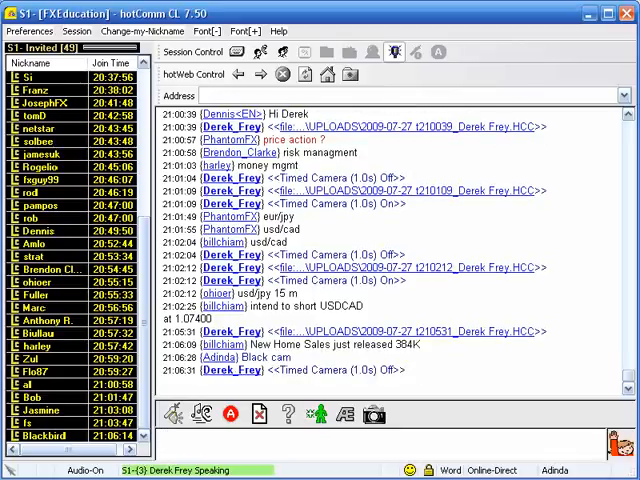
pyautogui.scroll(-3)
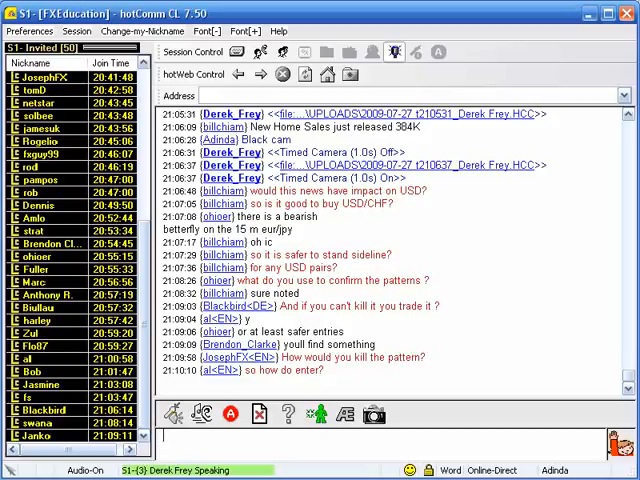
pyautogui.scroll(-3)
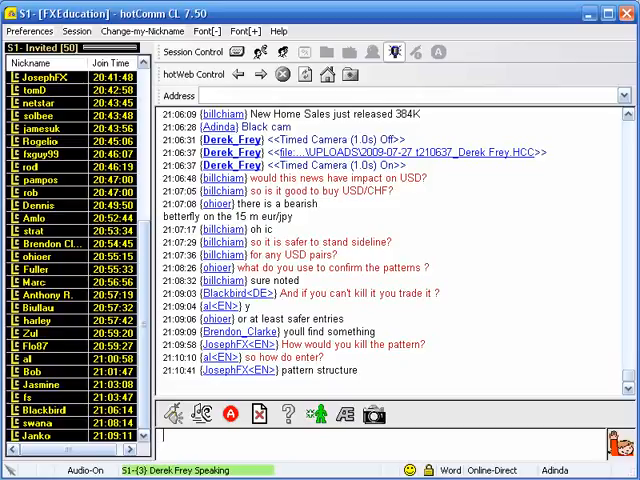
pyautogui.scroll(-3)
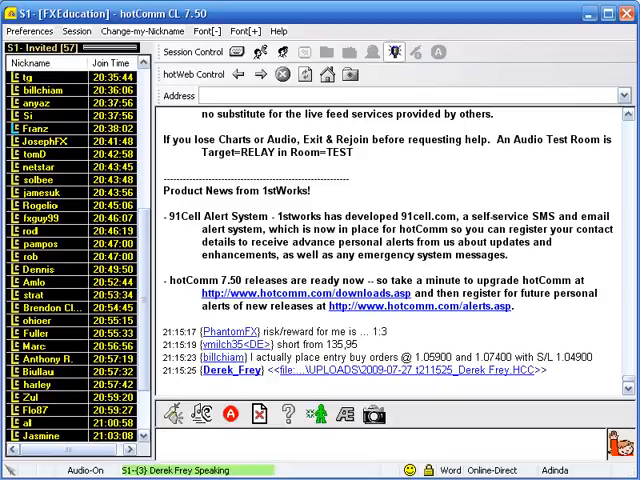
pyautogui.click(34, 31)
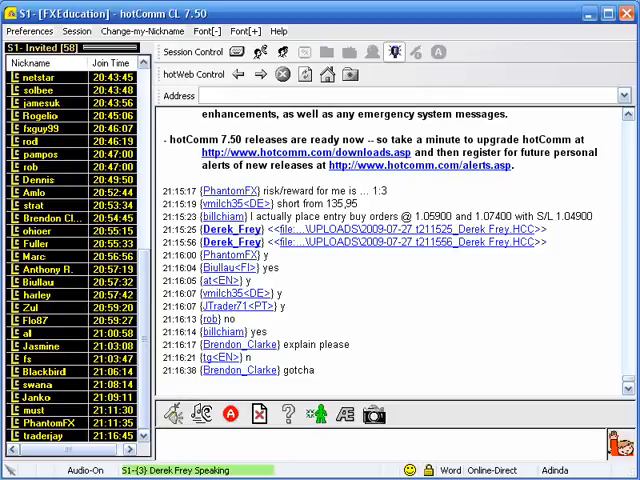
# - Scroll the hotComm chat to the newest replies, then bring up the EURJPY H1 chart
pyautogui.scroll(-3)
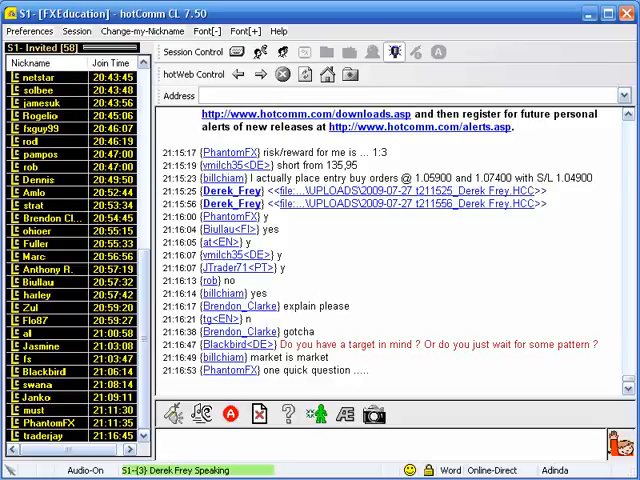
pyautogui.scroll(-3)
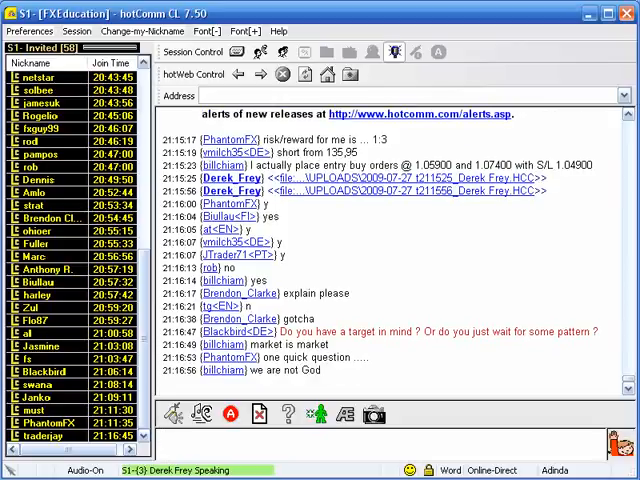
pyautogui.scroll(-3)
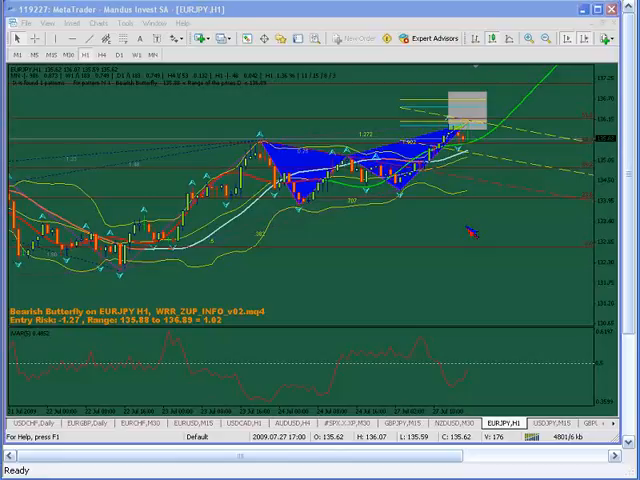
pyautogui.click(122, 54)
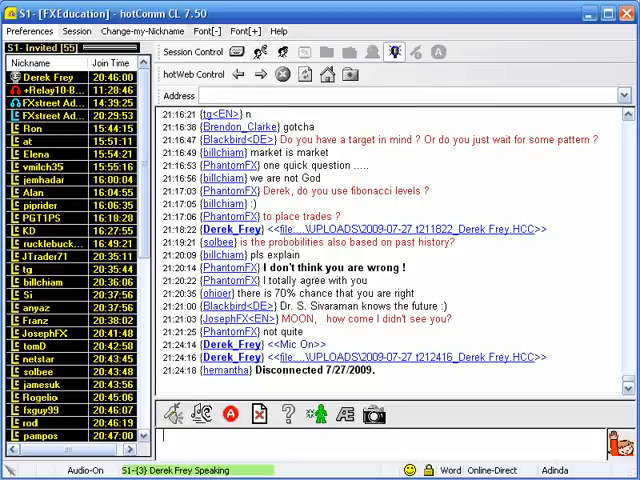
# - Follow the chat log to the replies about not trading during news releases
pyautogui.click(160, 437)
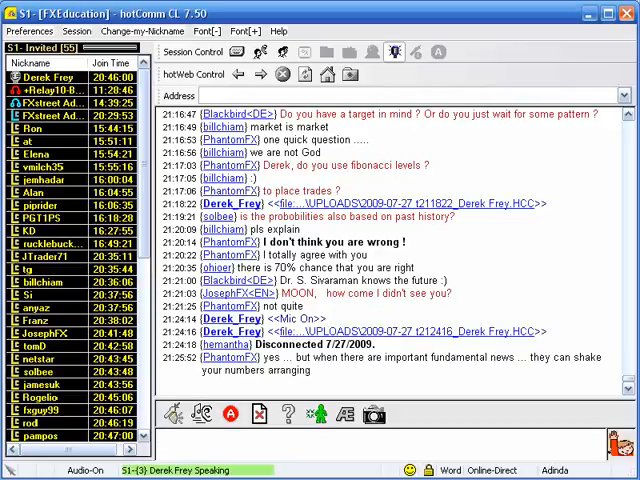
pyautogui.scroll(-3)
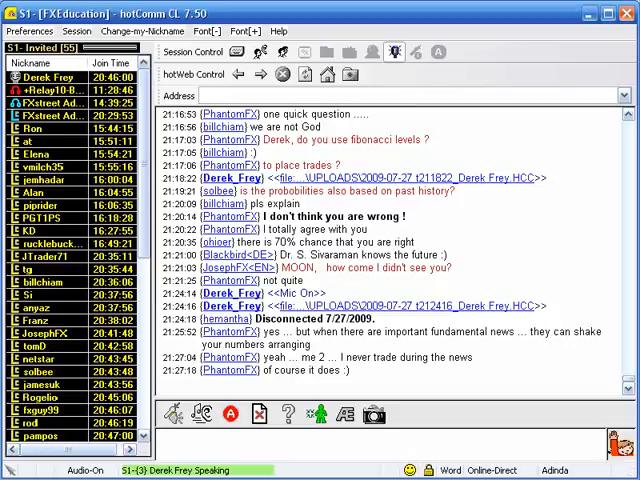
# - Scroll the chat to read posts on candle structure, harmonic patterns and minimizing risk
pyautogui.scroll(-3)
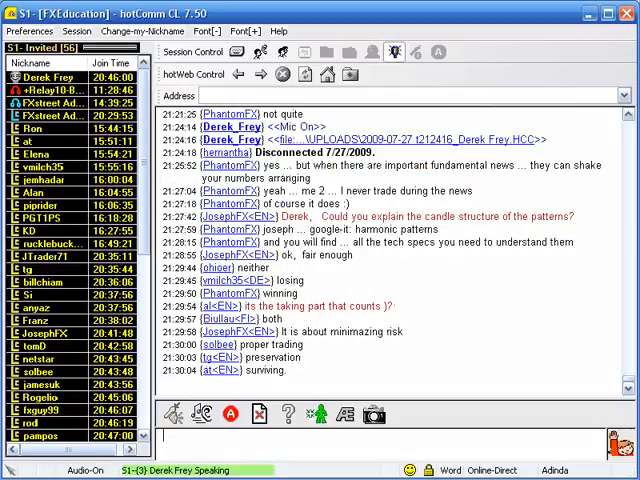
pyautogui.scroll(-3)
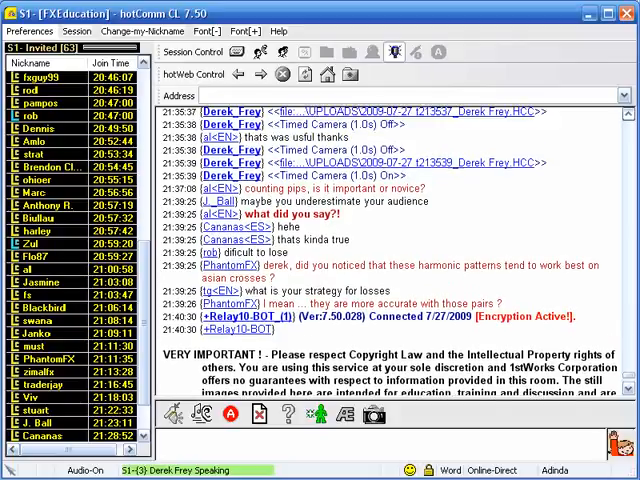
pyautogui.scroll(-3)
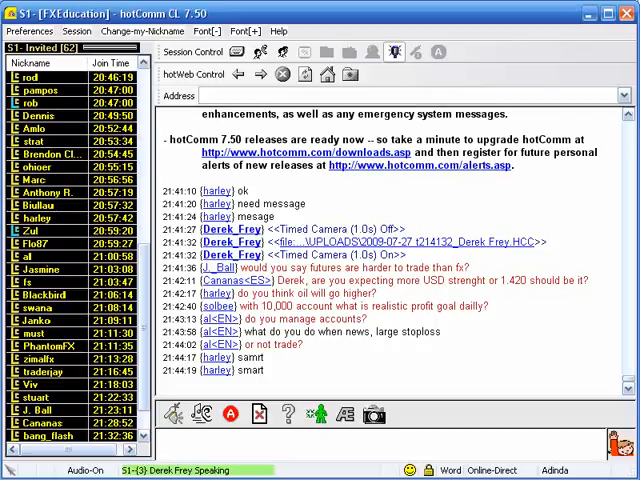
pyautogui.scroll(-3)
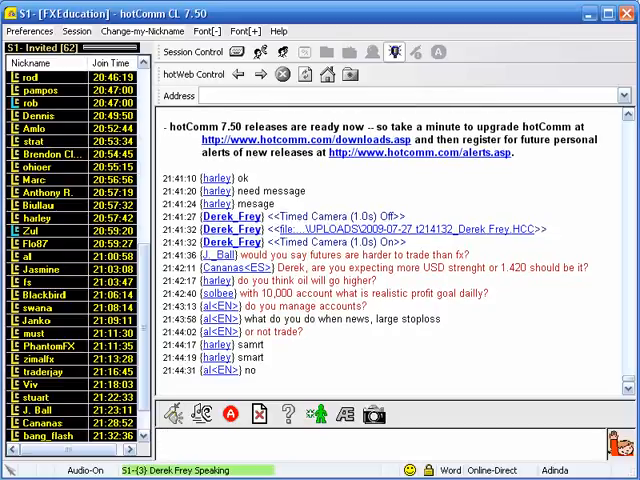
pyautogui.scroll(-3)
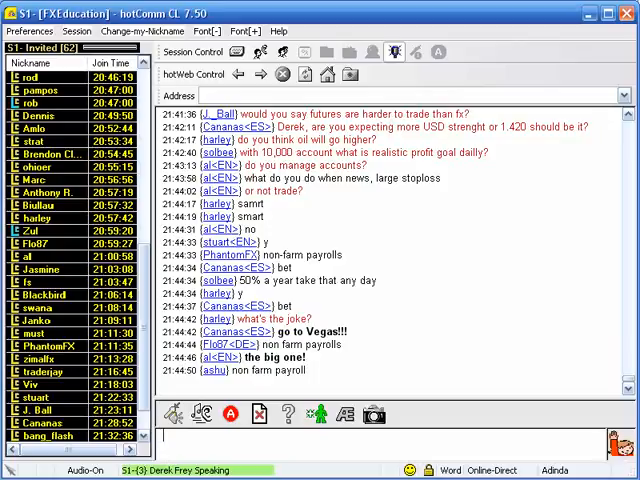
pyautogui.scroll(-3)
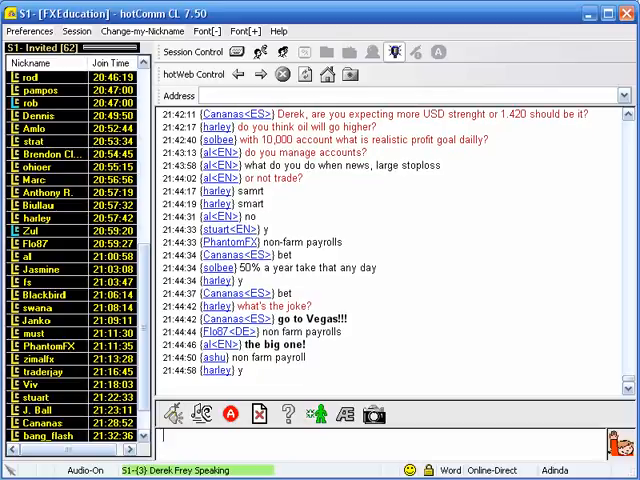
pyautogui.scroll(-3)
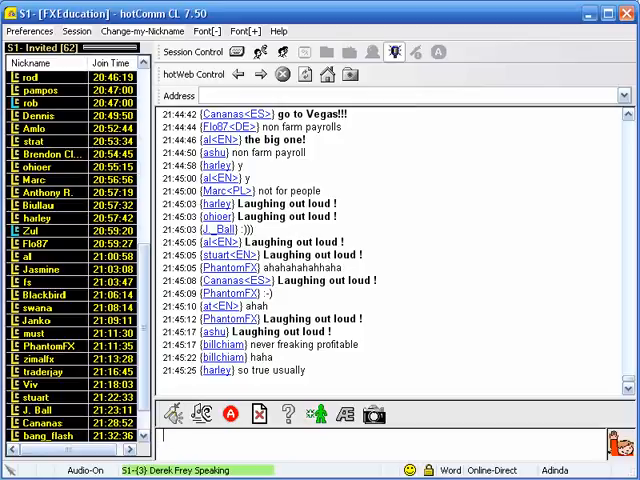
pyautogui.scroll(-3)
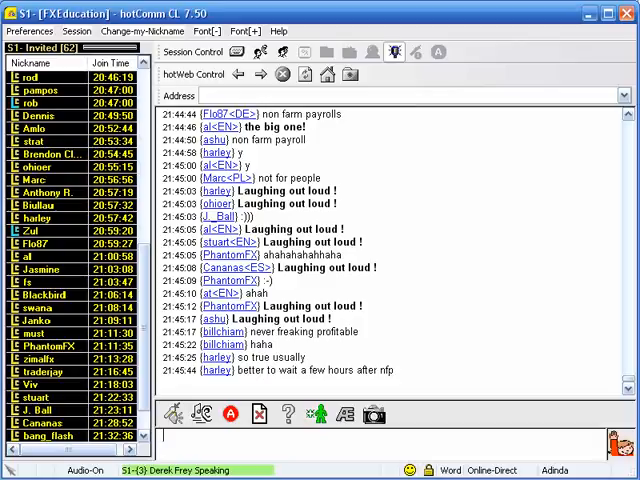